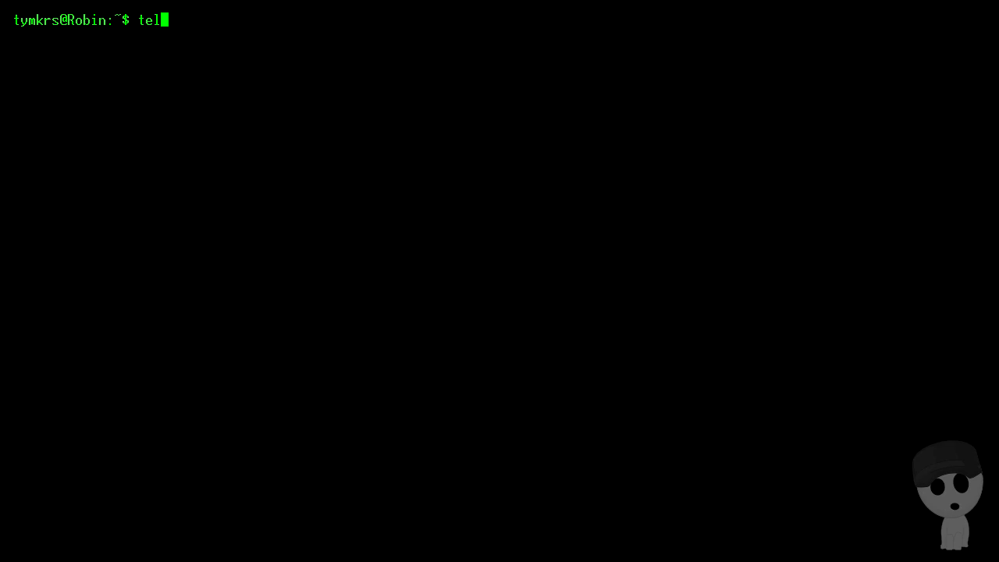
Step: Telnet to telehack.com, run newuser and register a username and password to log in
text(net telehack.com)
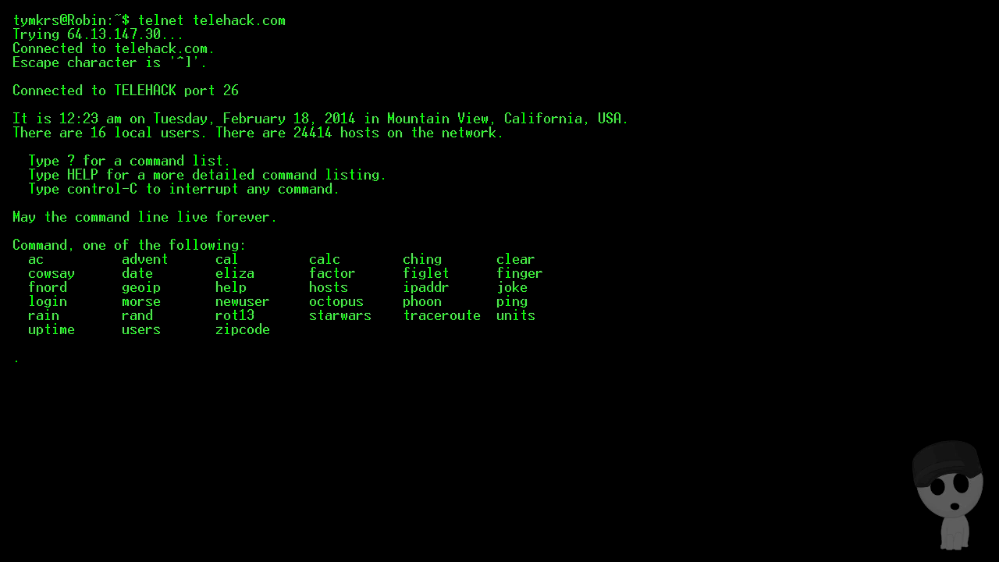
text(newuser)
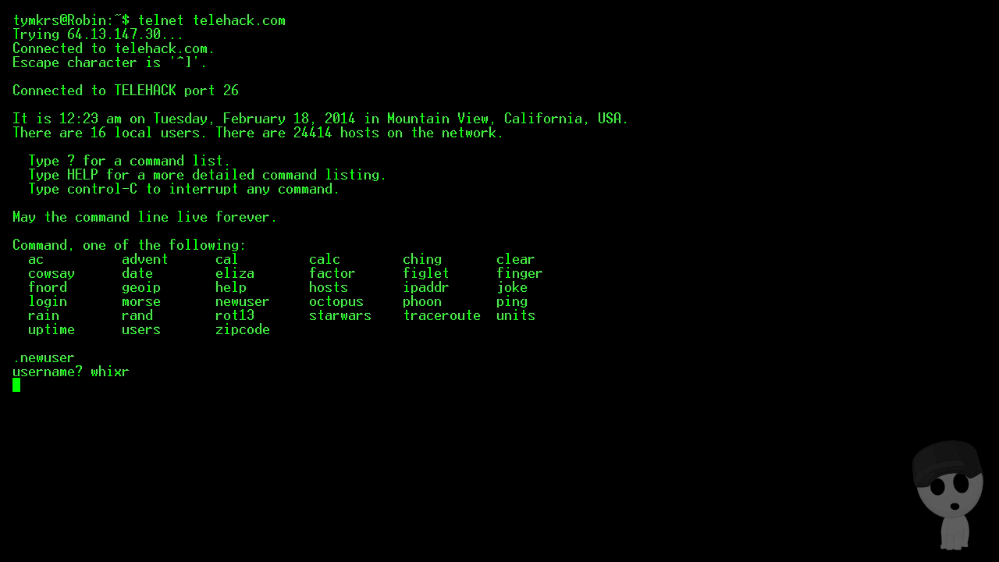
text(*******)
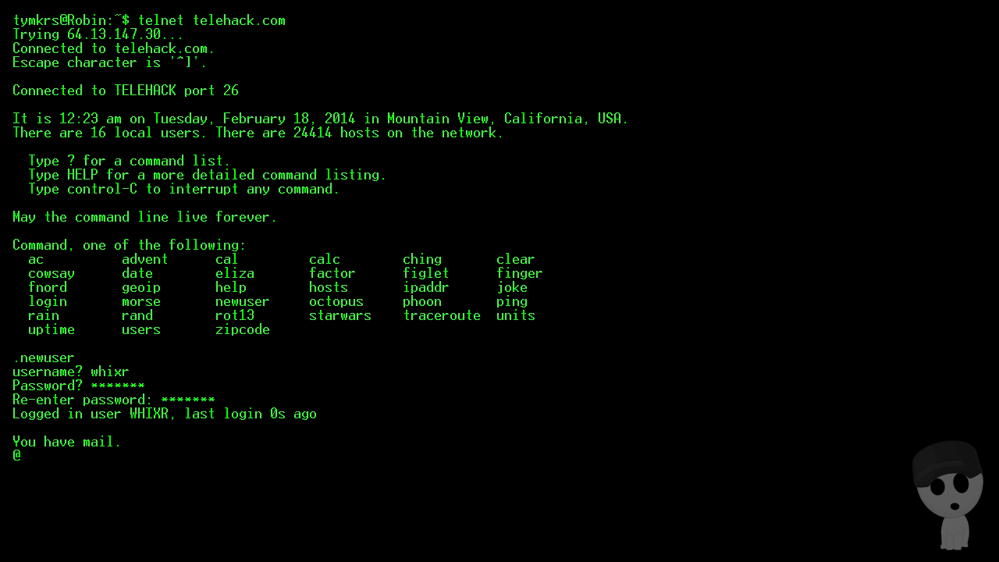
Step: In mail, read message 1, delete it for the POSTMASTER privilege, then exit mail
text(mail)
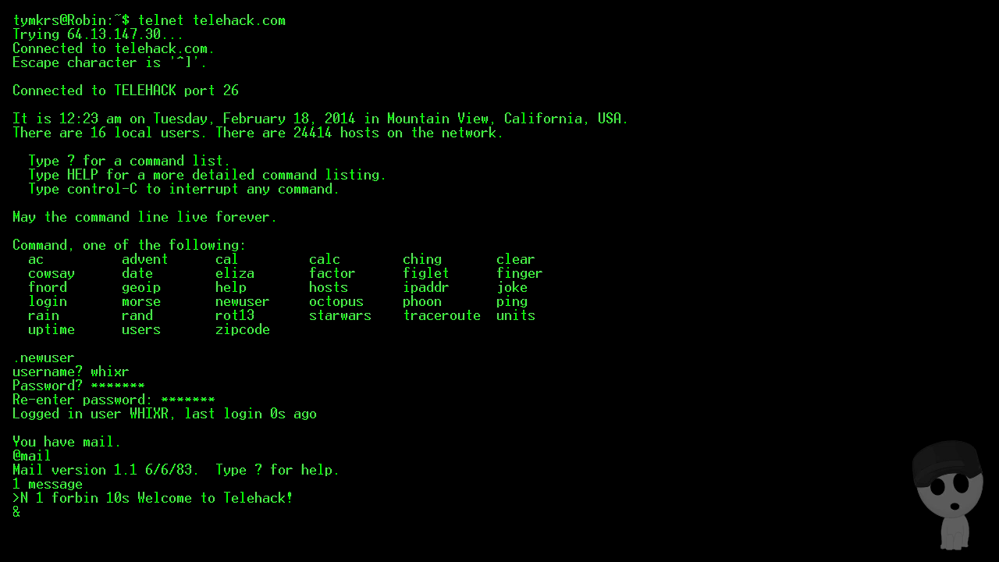
text(read 1)
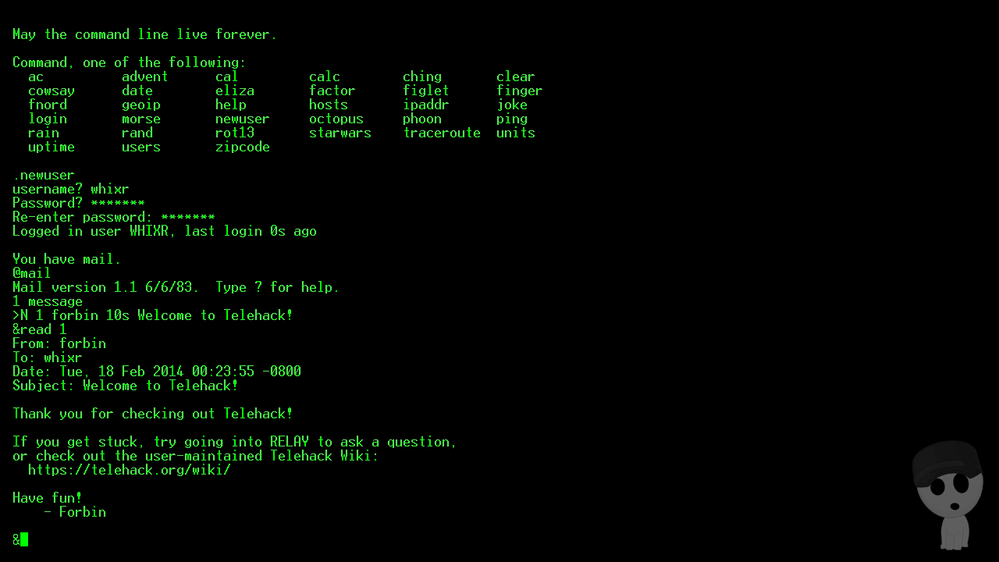
text(delete mai)
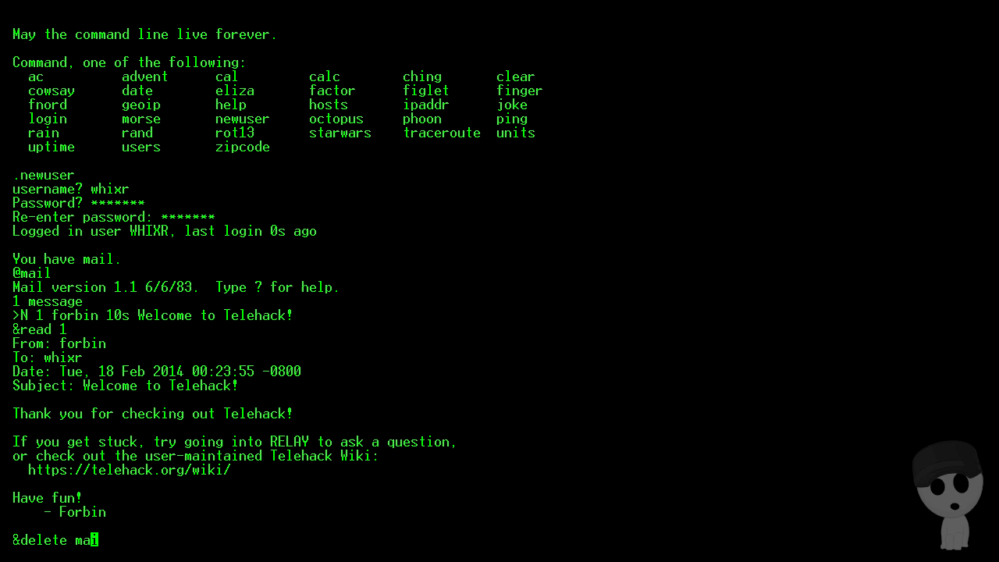
text(exit)
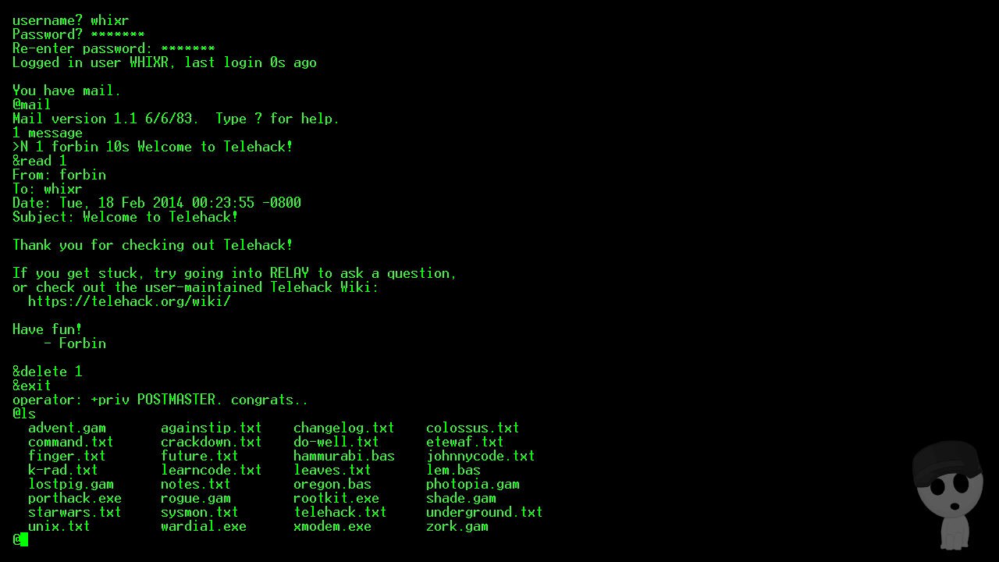
Step: Page through 'more telehack' with Space until the guide reaches EOF
text(more telehack)
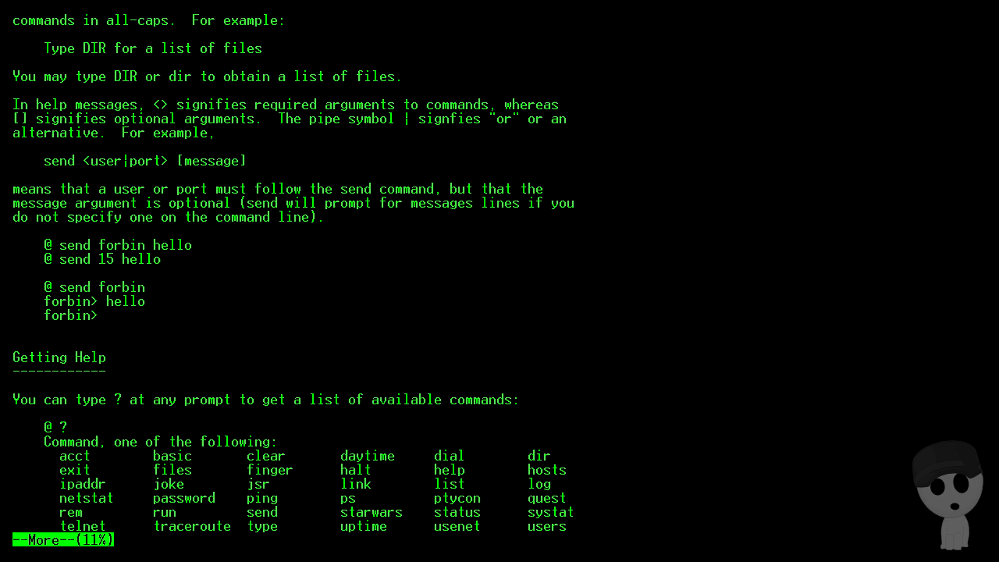
key(space)
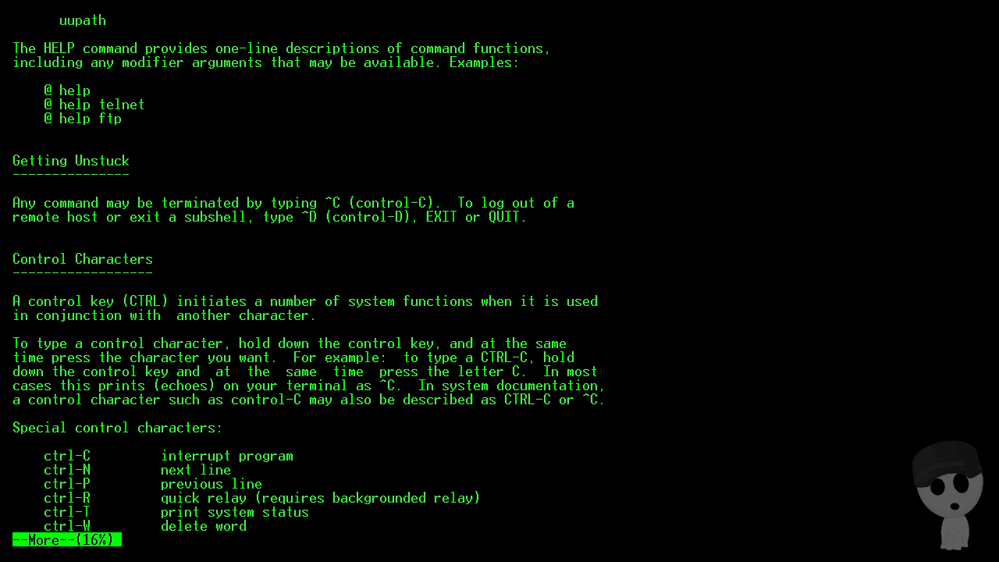
key(space)
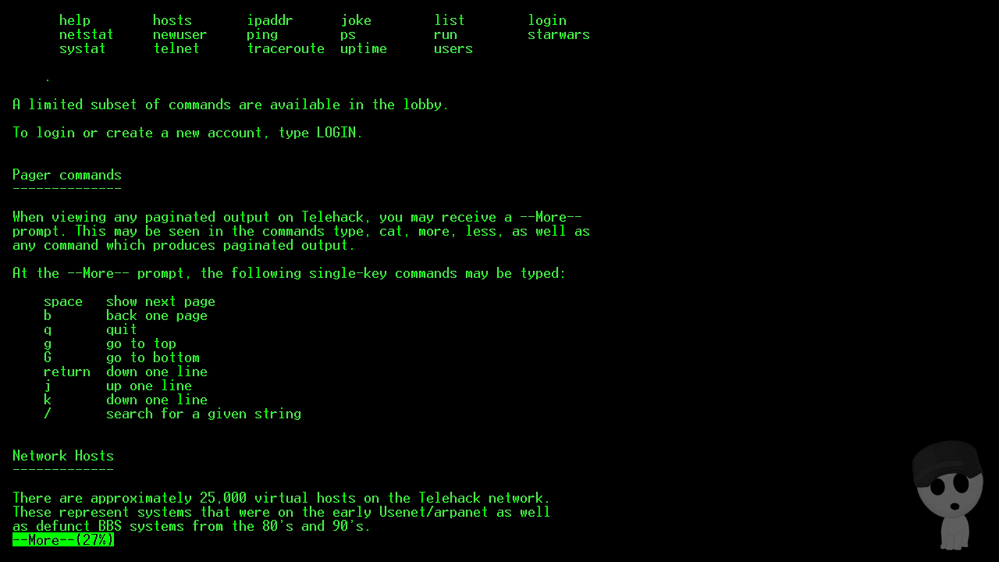
key(space)
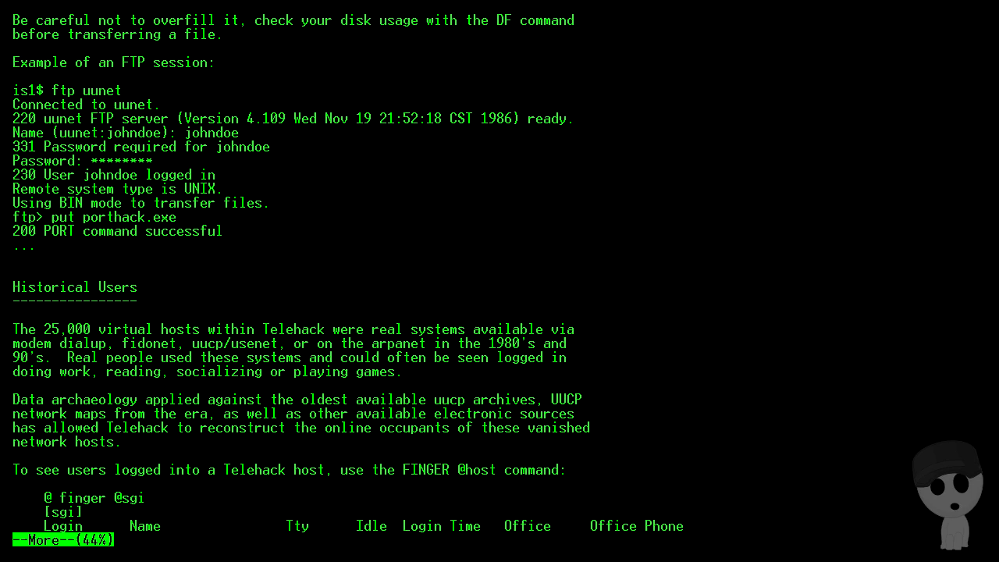
key(space)
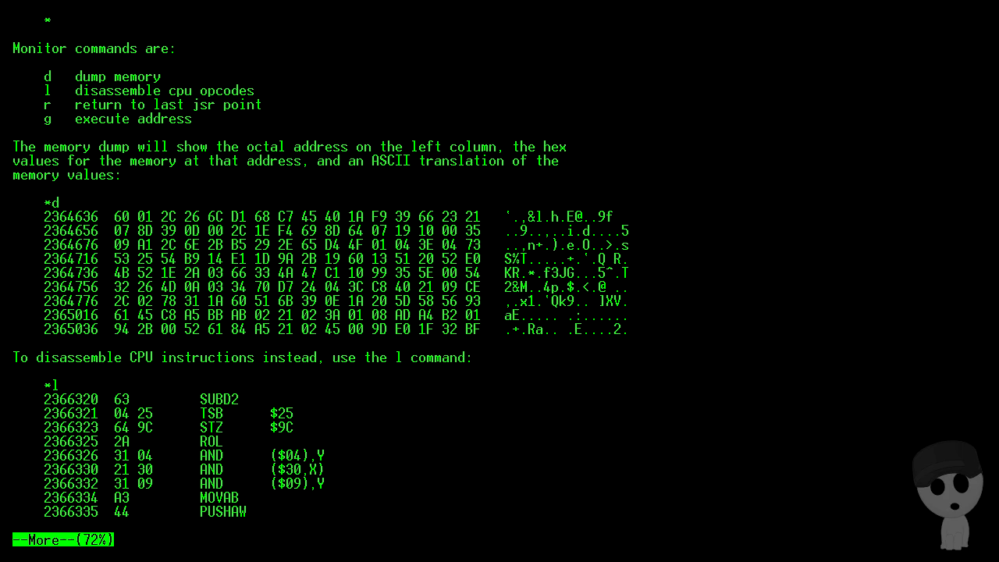
key(space)
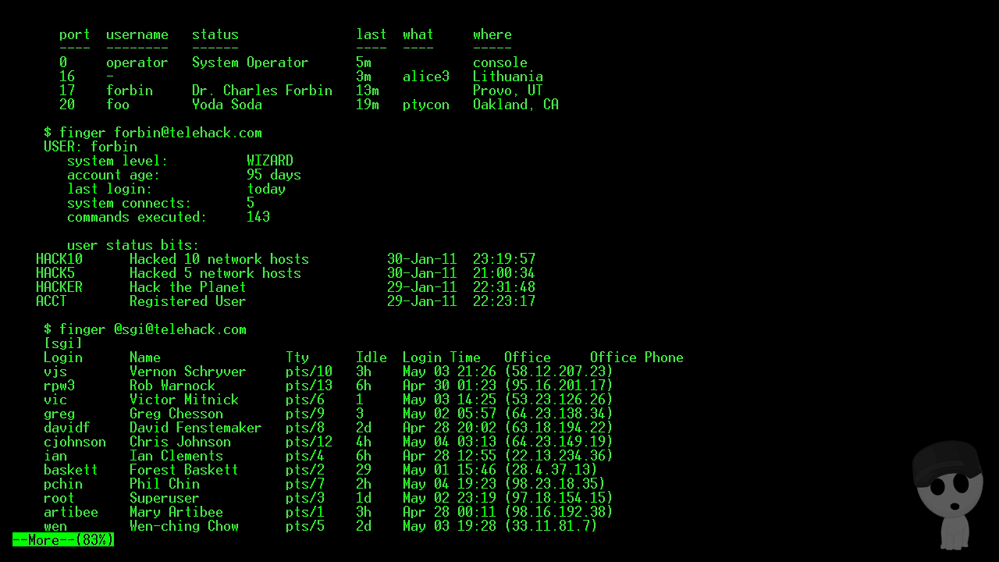
key(space)
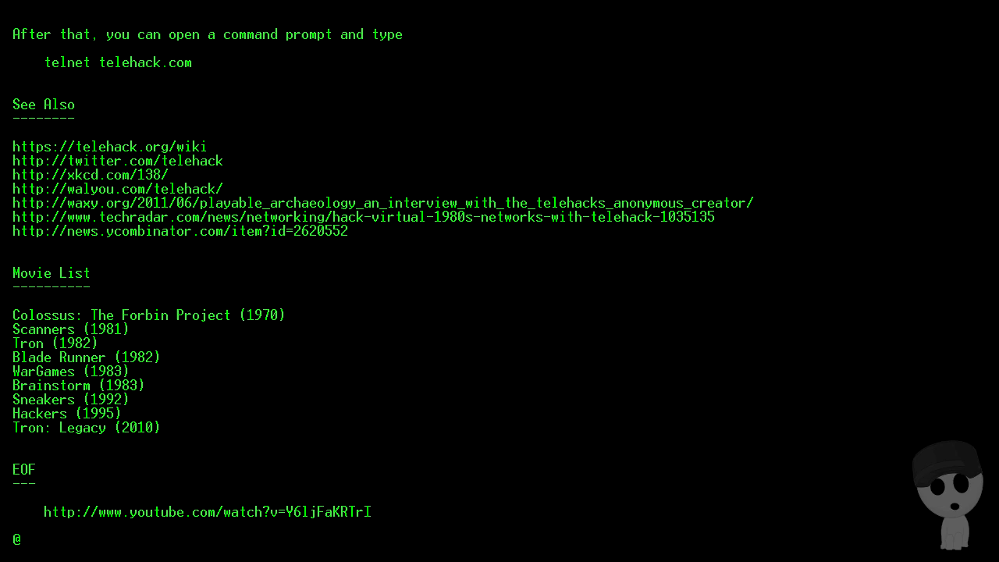
Step: List home files, start xmodem, and confirm it appears in ps
text(ls)
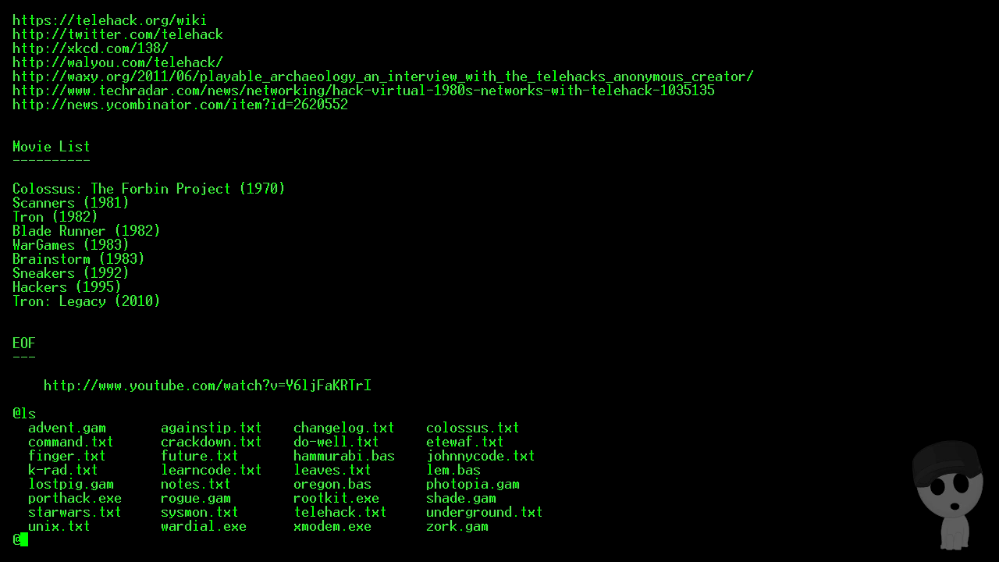
text(xmodem)
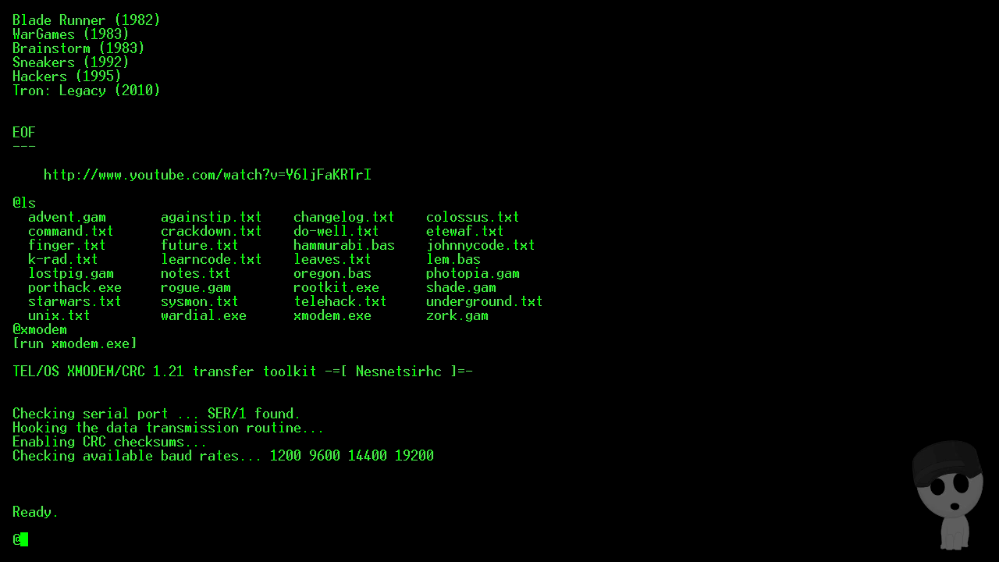
text(ps)
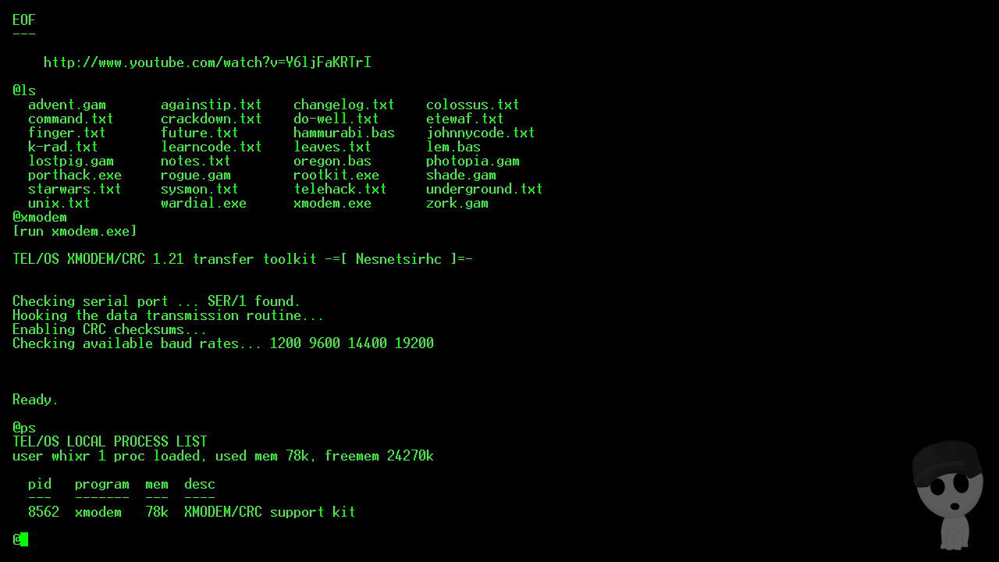
Step: List files and *.exe executables, then show network hosts with netstat
text(ls)
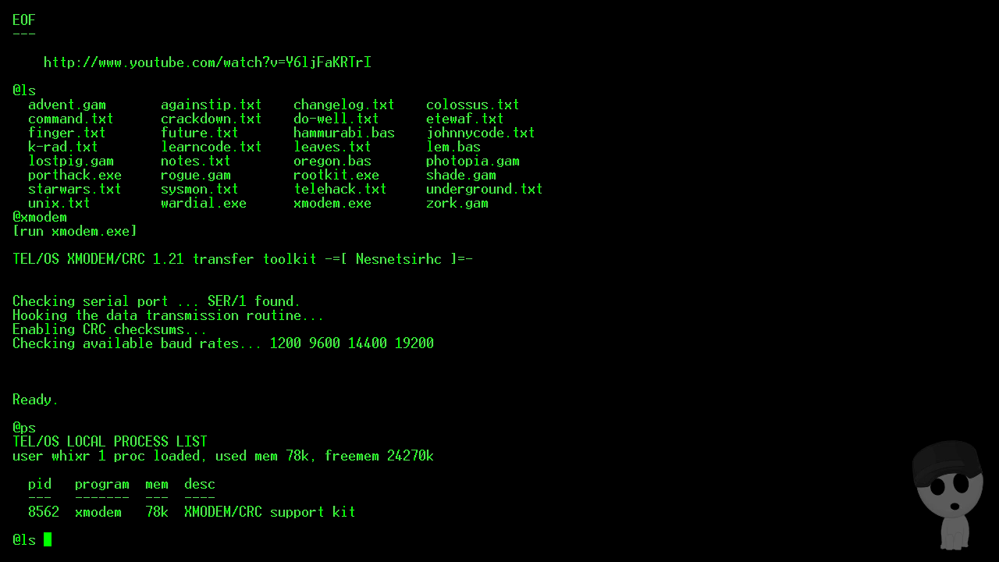
text(ls *.exe)
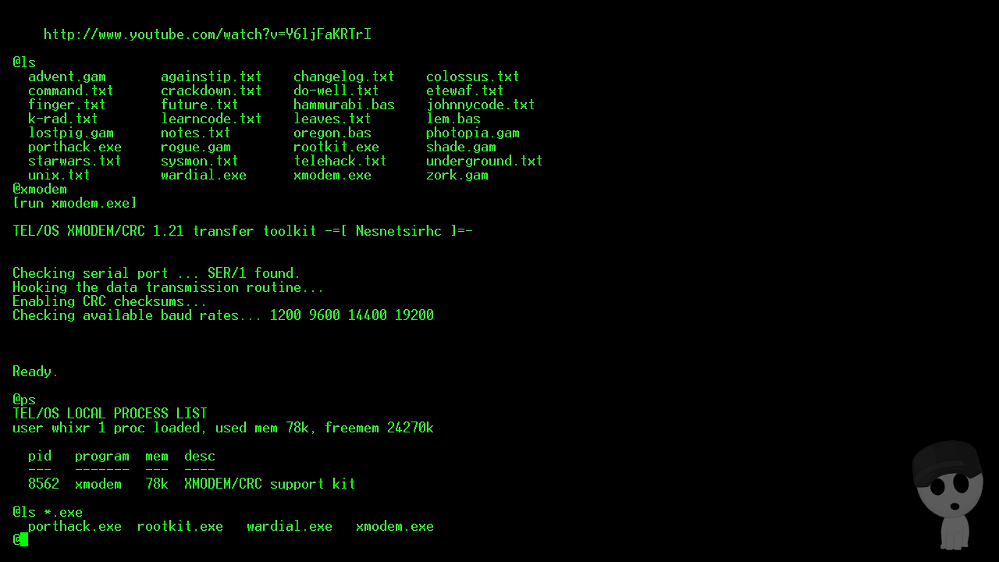
text(netstat)
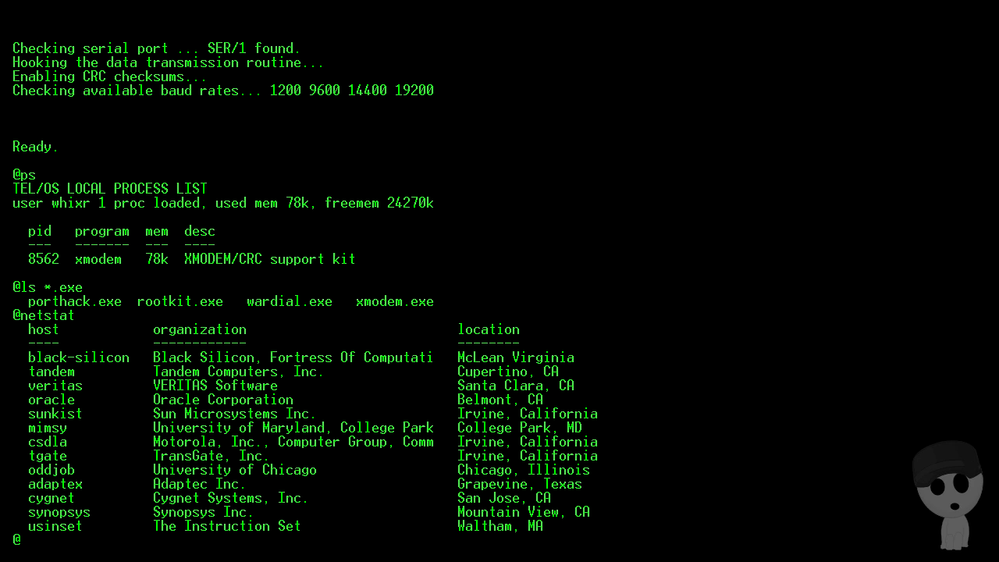
Step: Launch porthack targeting host black-silicon to get its code challenge
text(porthack)
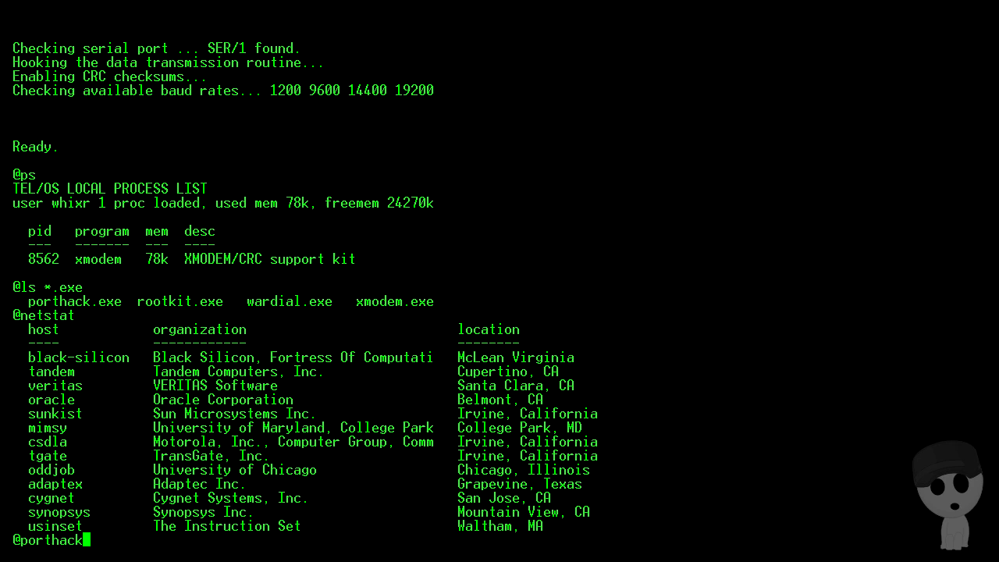
text(black-silicon)
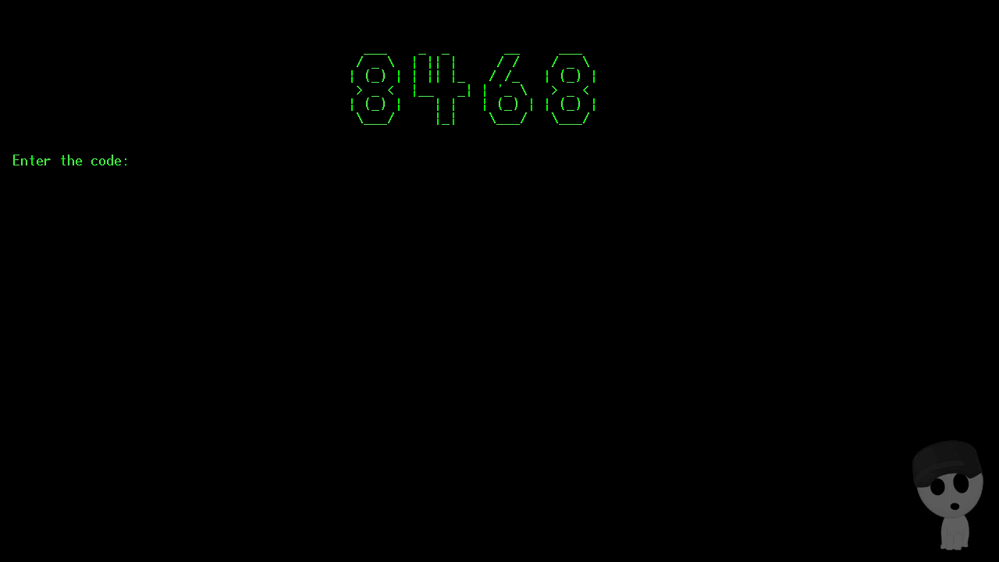
Step: Enter code 8468 to compromise black-silicon via port 17 and earn HACKER
text(8468)
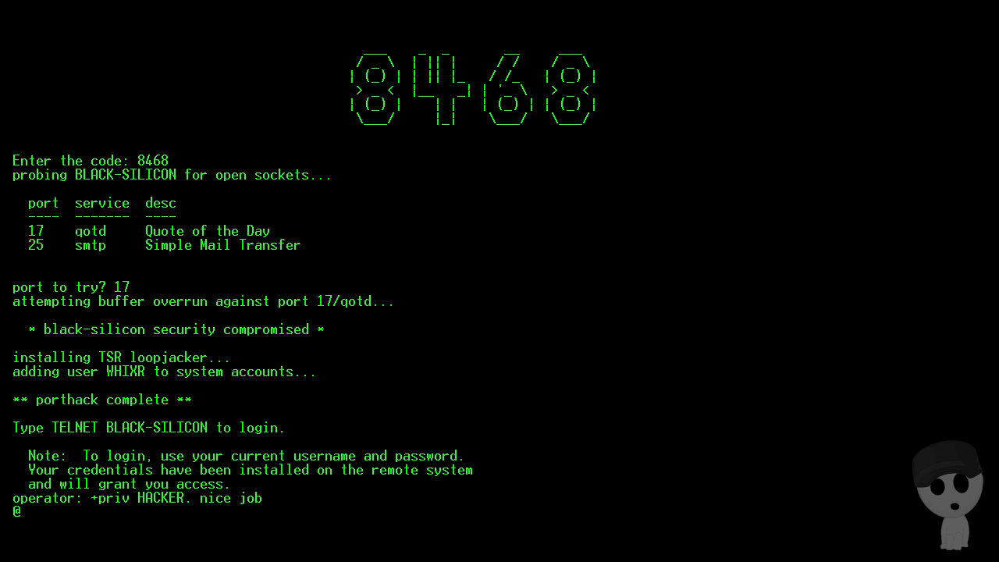
Step: Finger whixr to confirm HACKER, check netstat marks black-silicon, and start ftp to it
text(finger whixr)
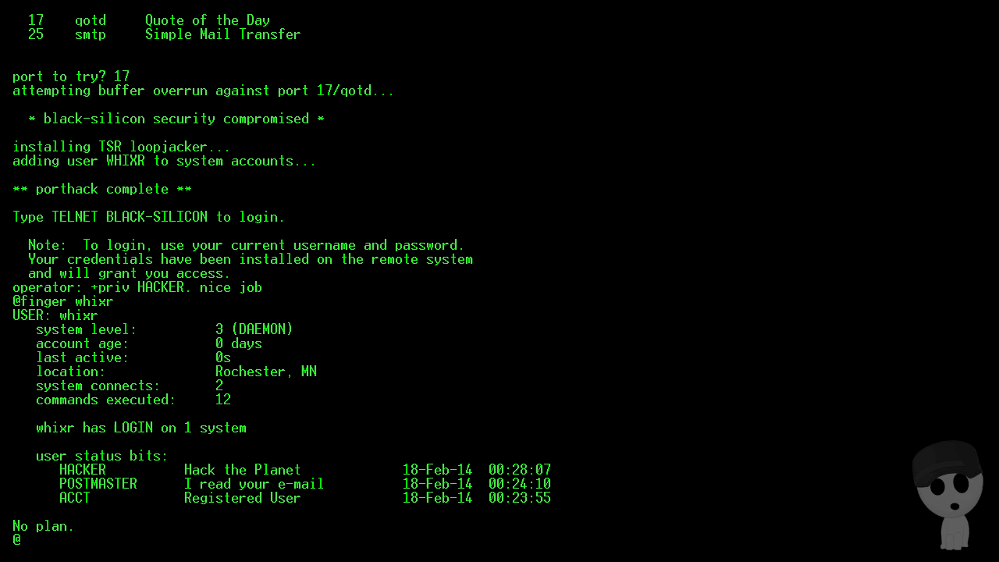
text(netstat)
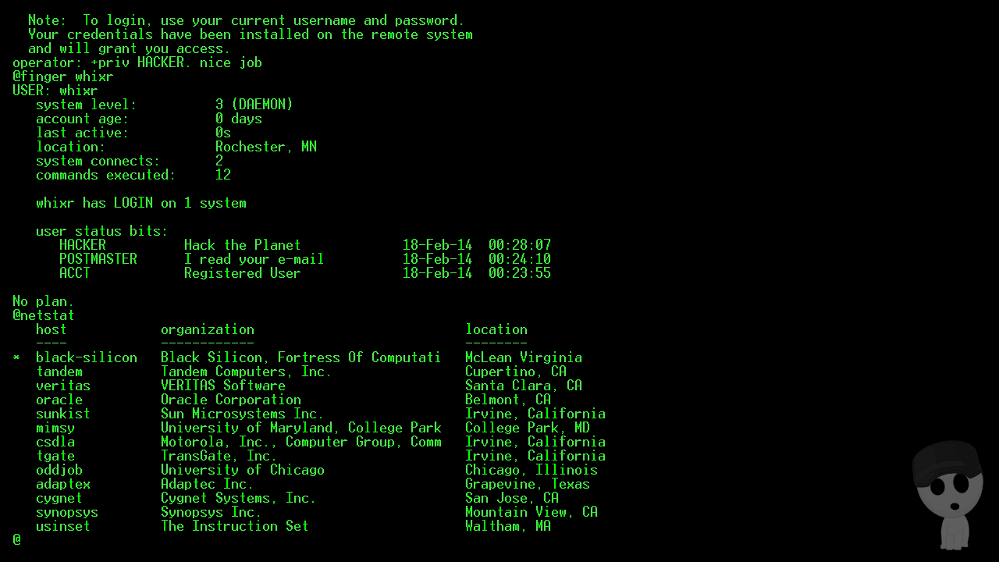
text(ftp black-silicon)
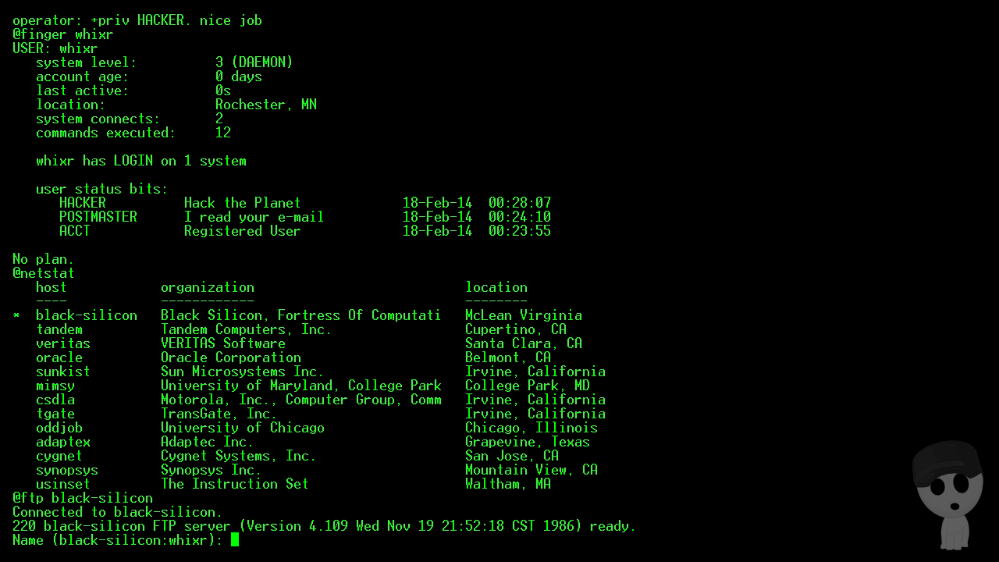
Step: Log into black-silicon FTP as whixr, list turing.exe, and exit the session
text(whixr)
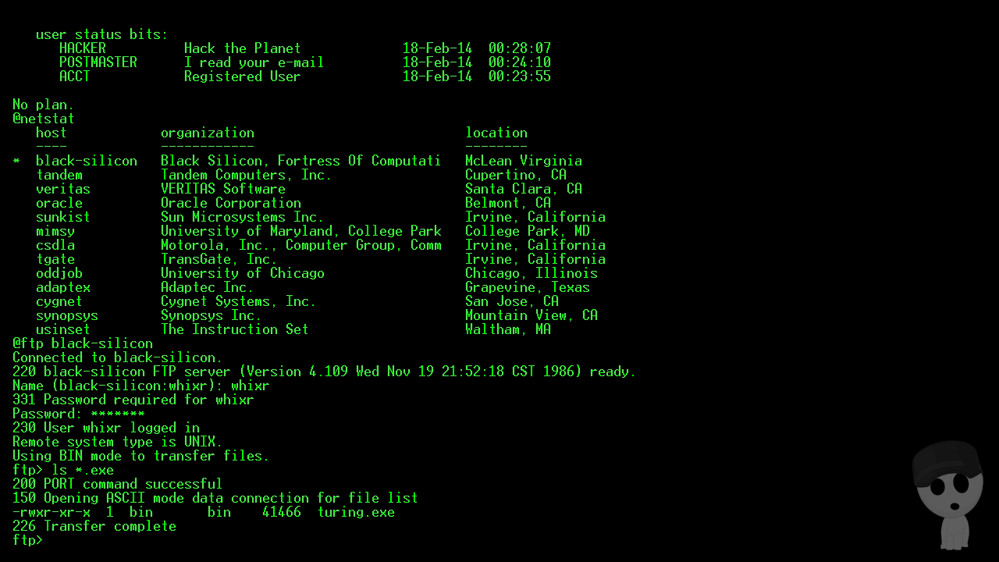
text(exit)
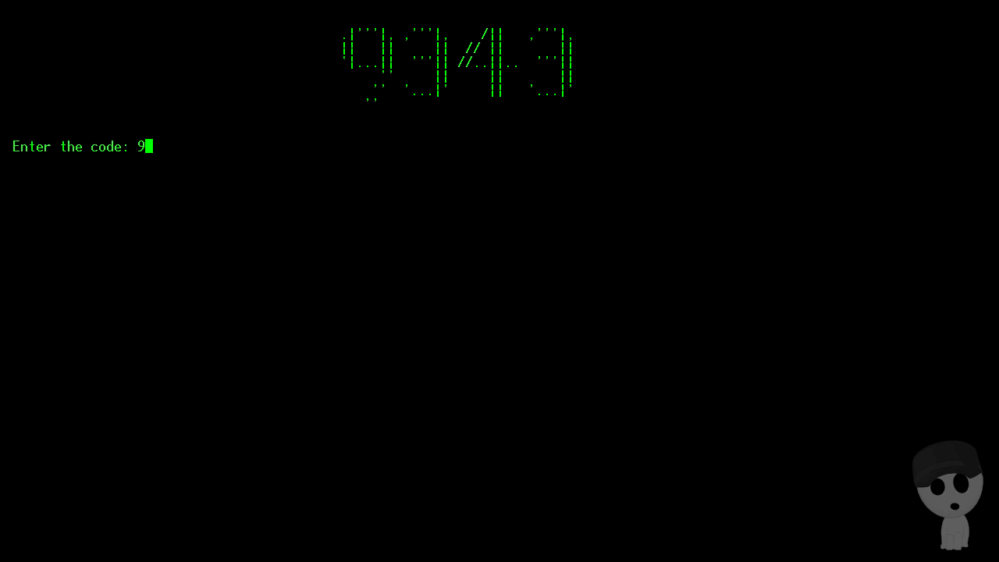
Step: Enter code 9343, fail on port 137, compromise tandem via port 319, and confirm with netstat
text(343)
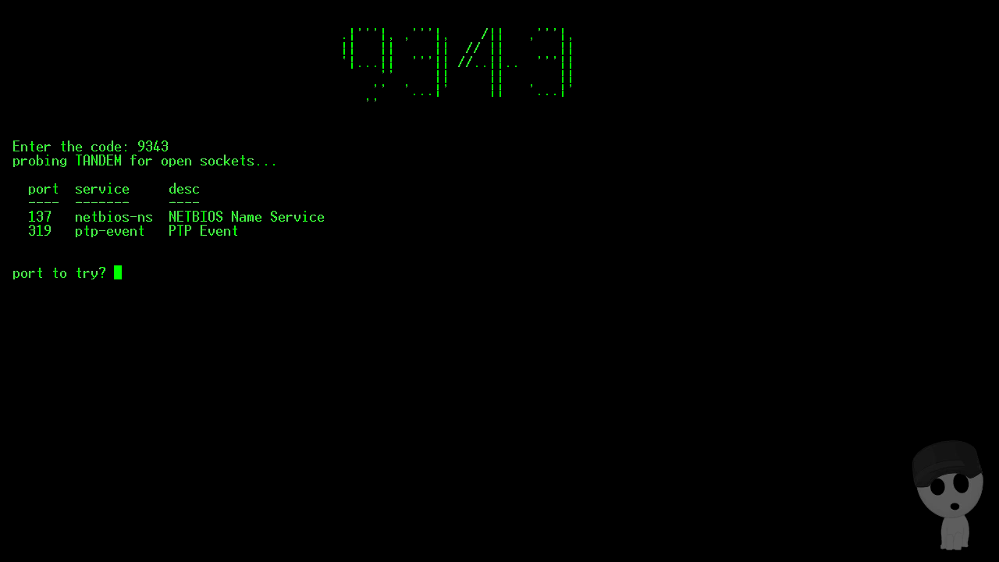
text(137)
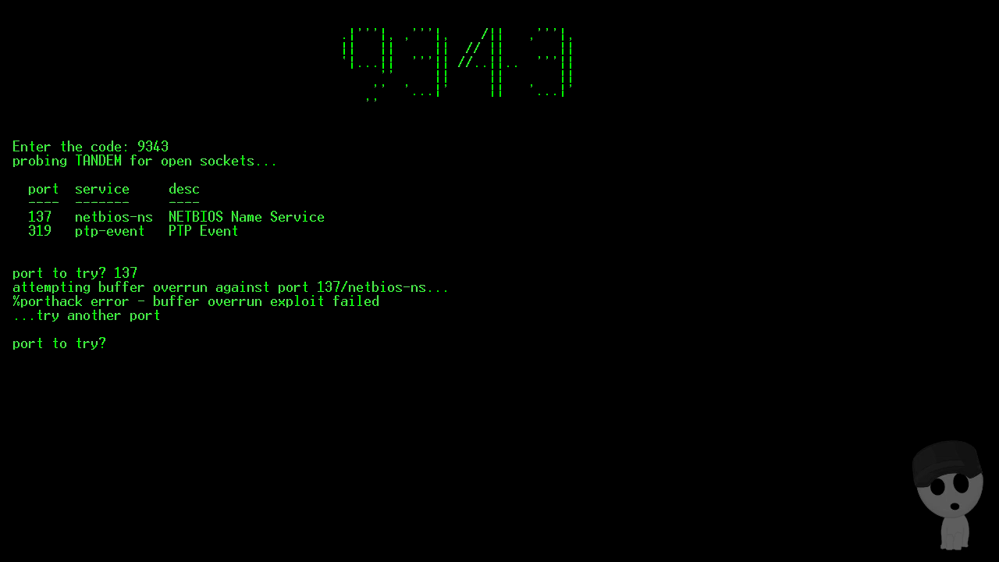
text(319)
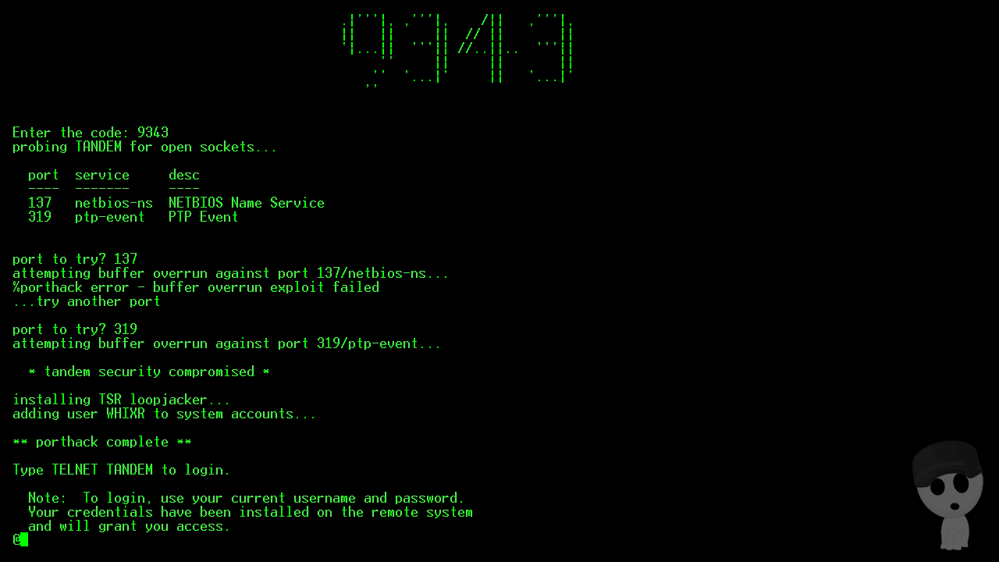
text(netstat)
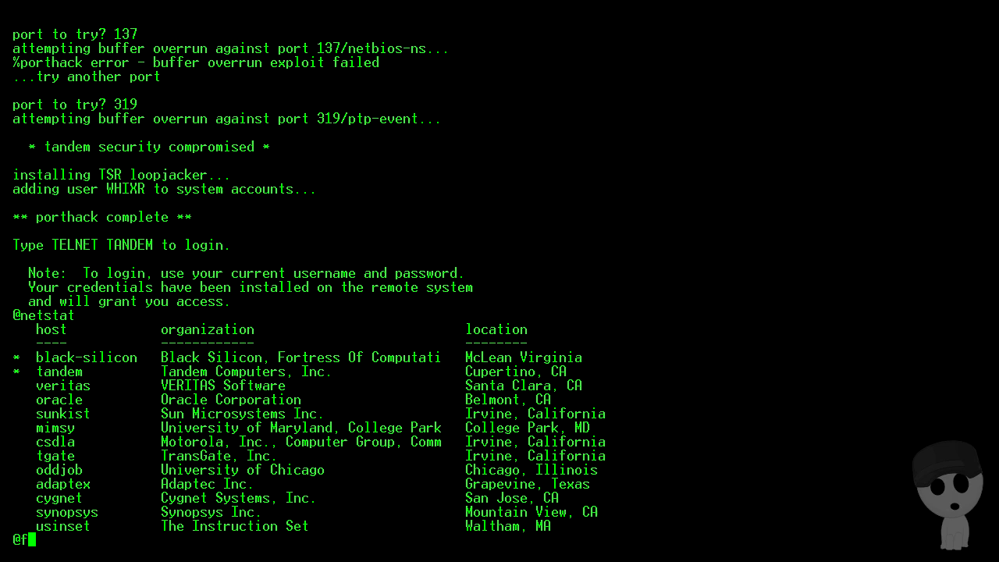
Step: FTP into tandem to find portblock.exe, exit, and launch porthack against veritas
text(tp tandem)
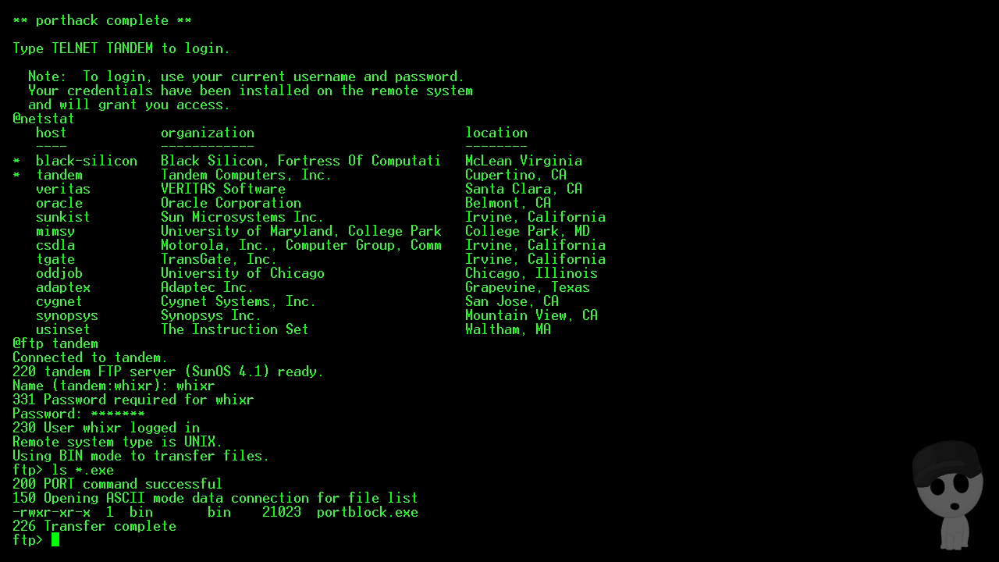
text(exit)
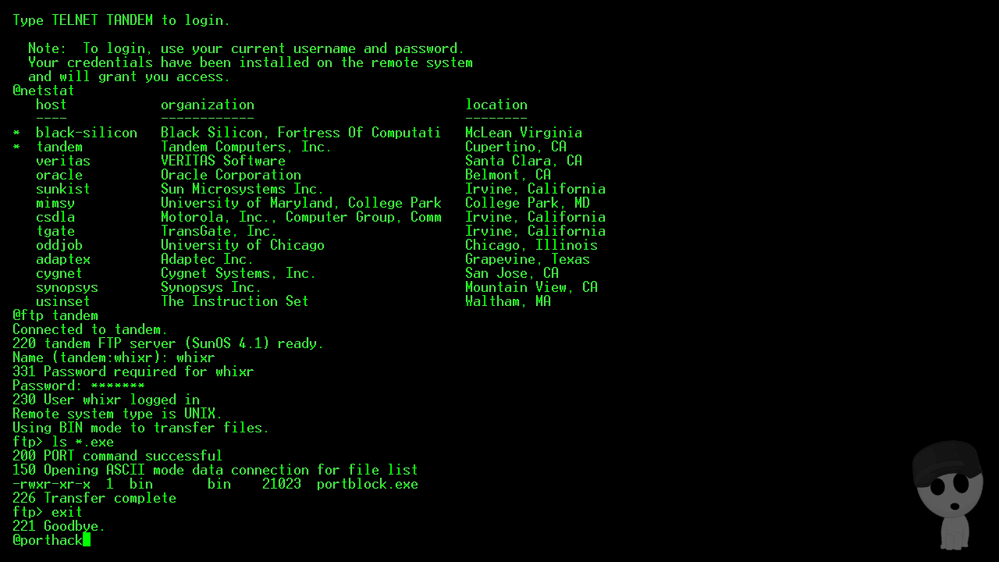
text(veritas)
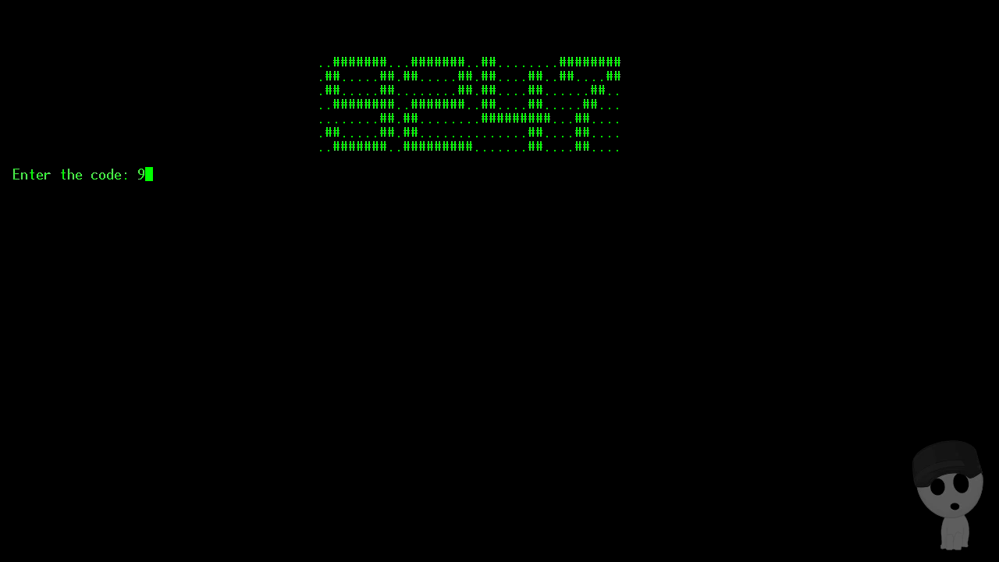
Step: Porthack veritas with code 9247, failing ports 2, 199, 321, succeeding on 346, then verify via netstat
text(247)
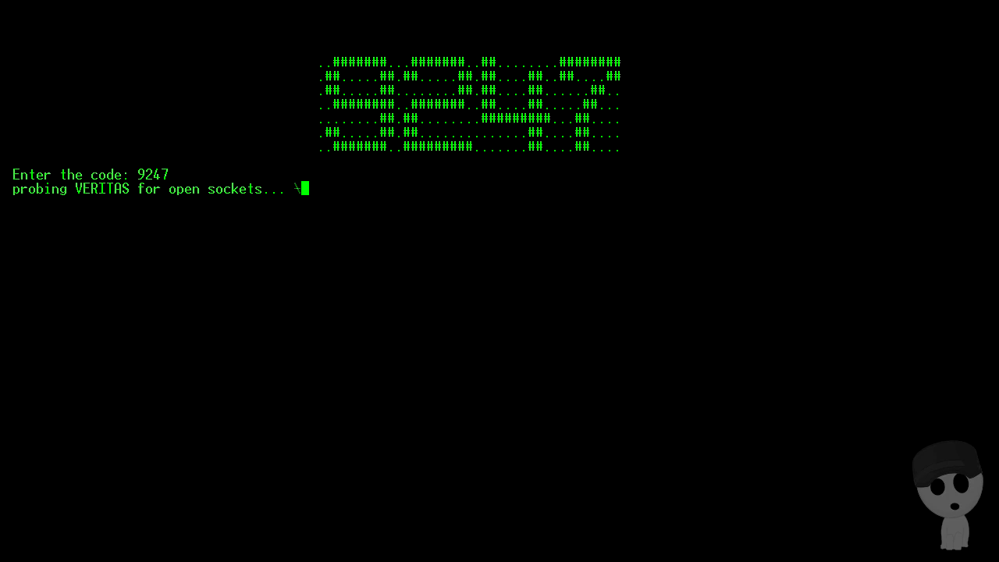
text(2)
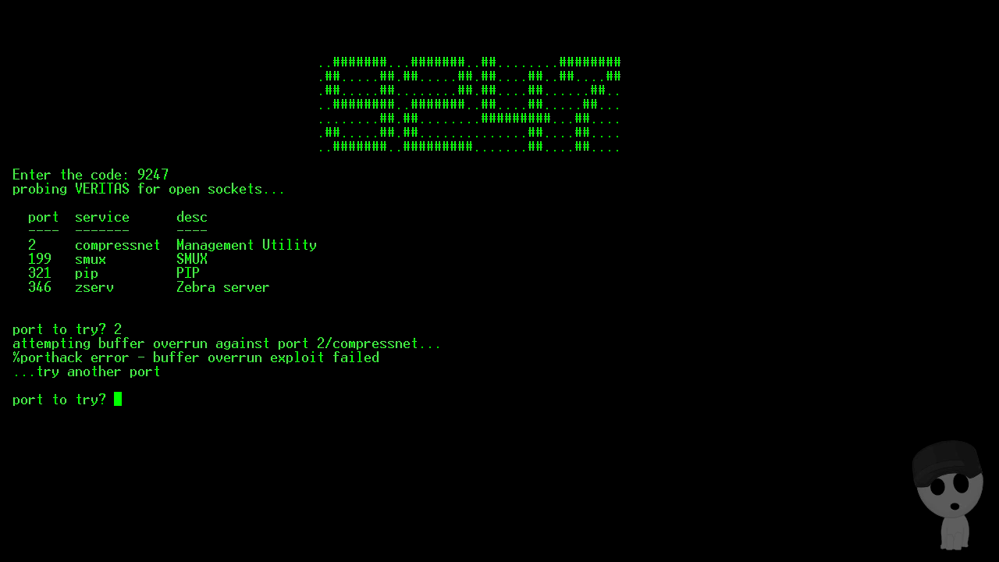
text(199)
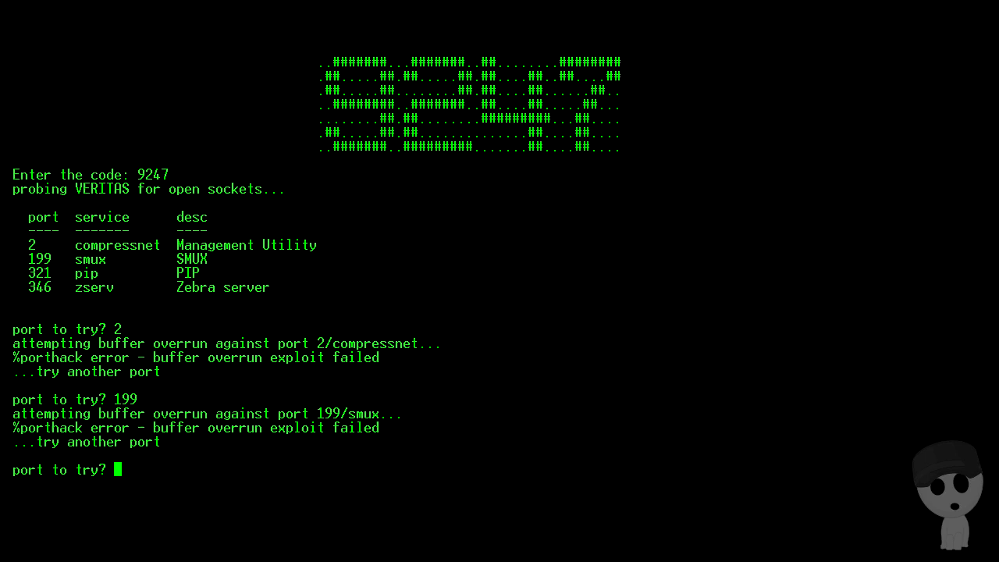
text(321)
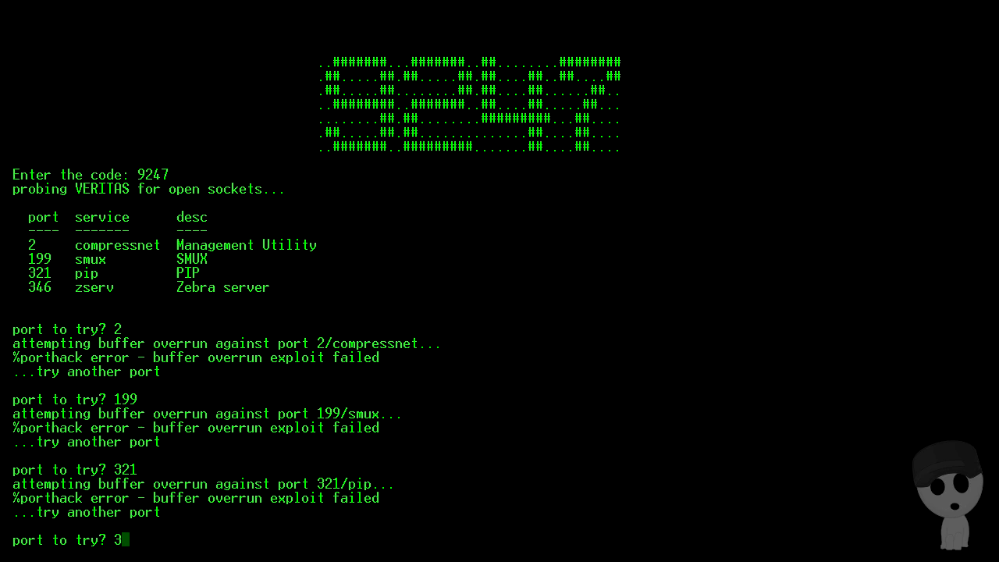
text(346)
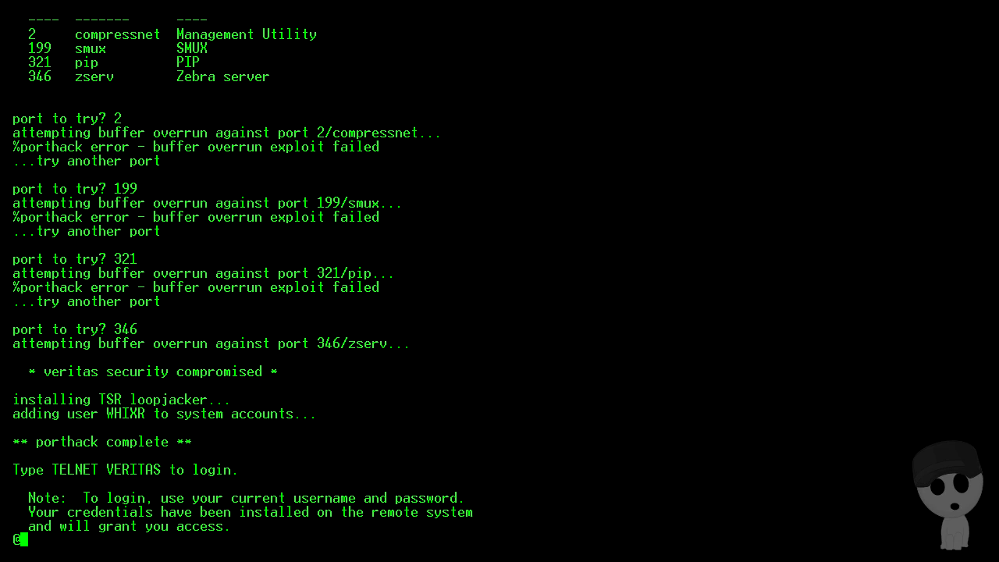
text(netstat)
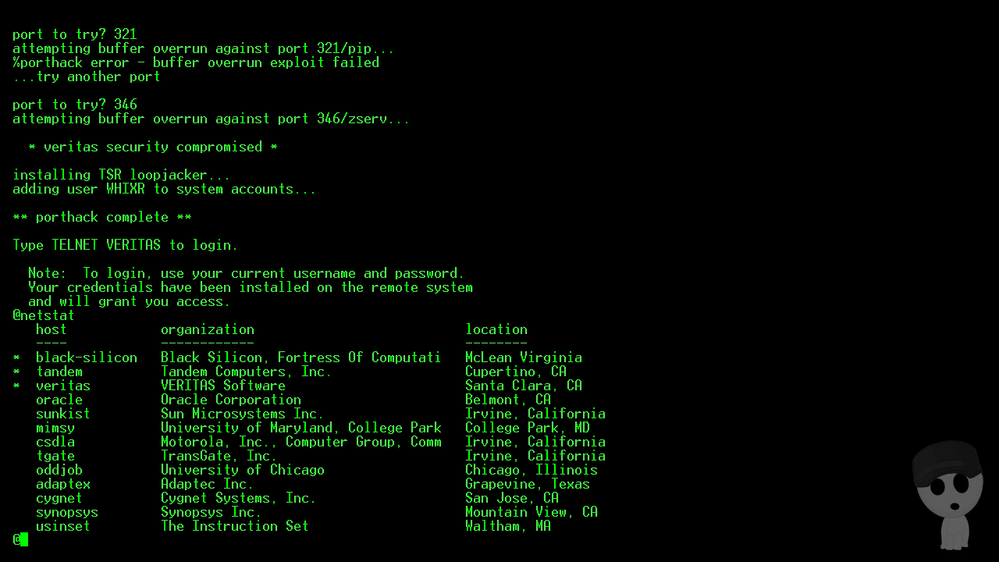
Step: FTP into veritas as whixr and download unlink.exe
text(ftp veritas)
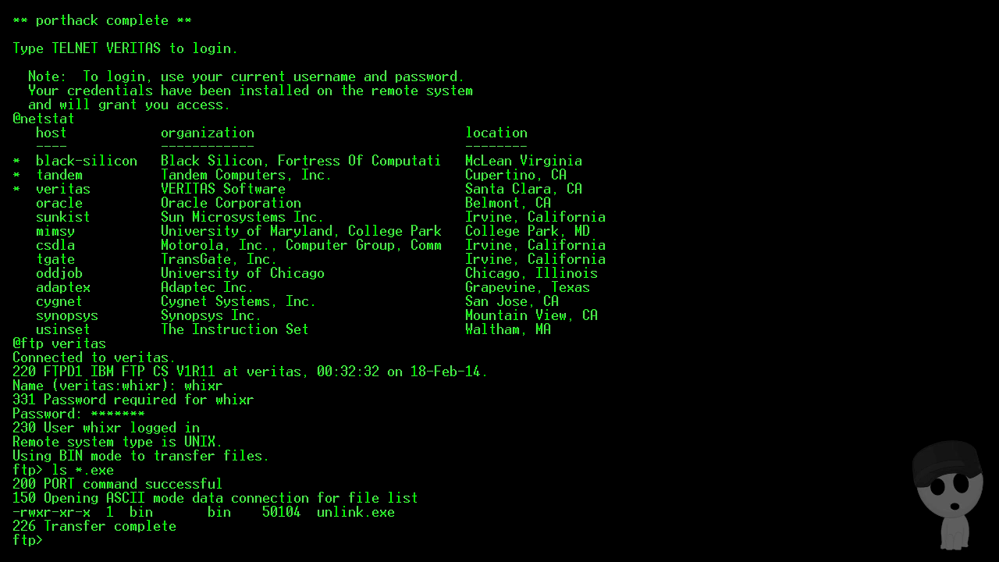
text(get unlink.exe)
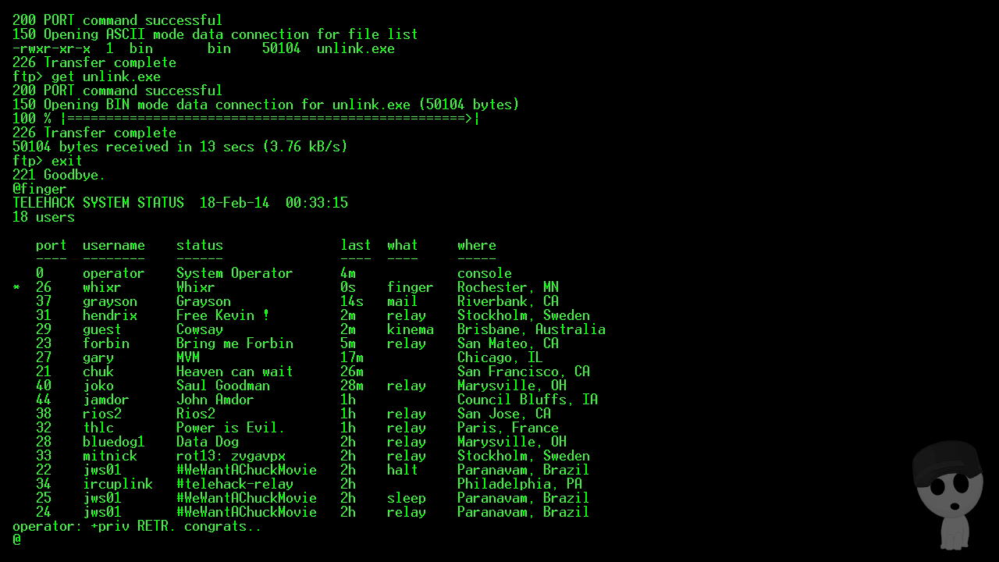
Step: Link to grayson on port 37 and try delete, help and send commands
text(link 37)
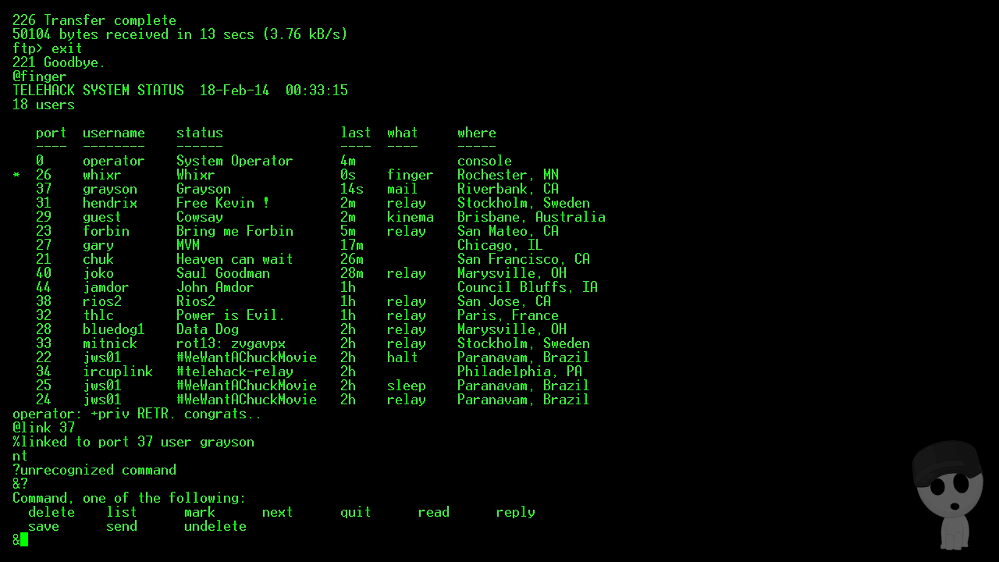
text(delete)
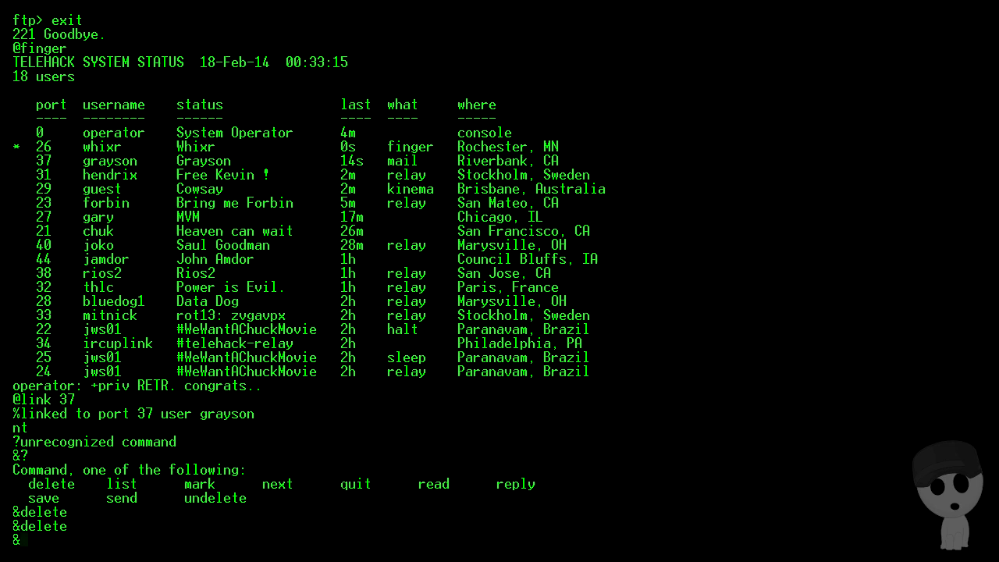
text(help)
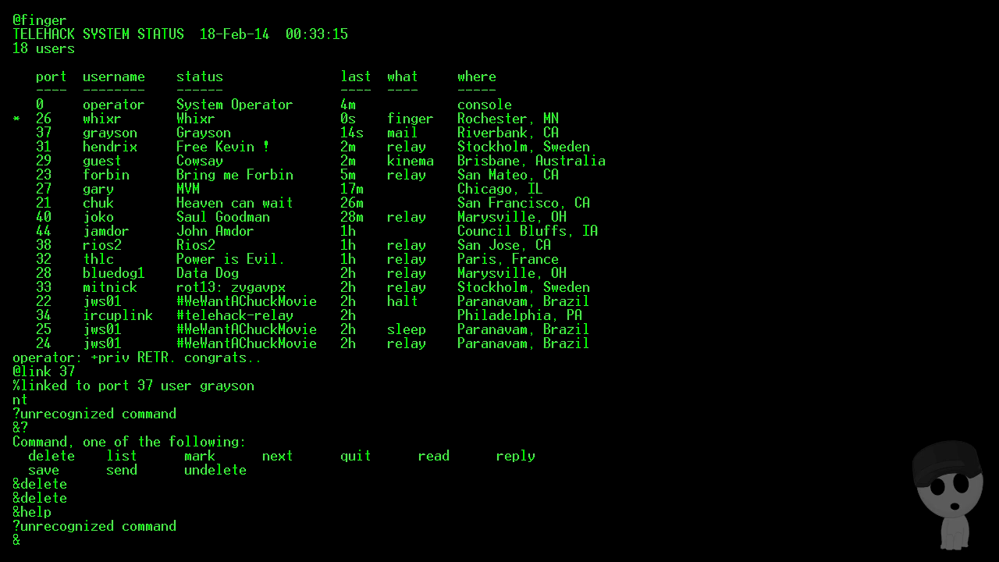
text(next)
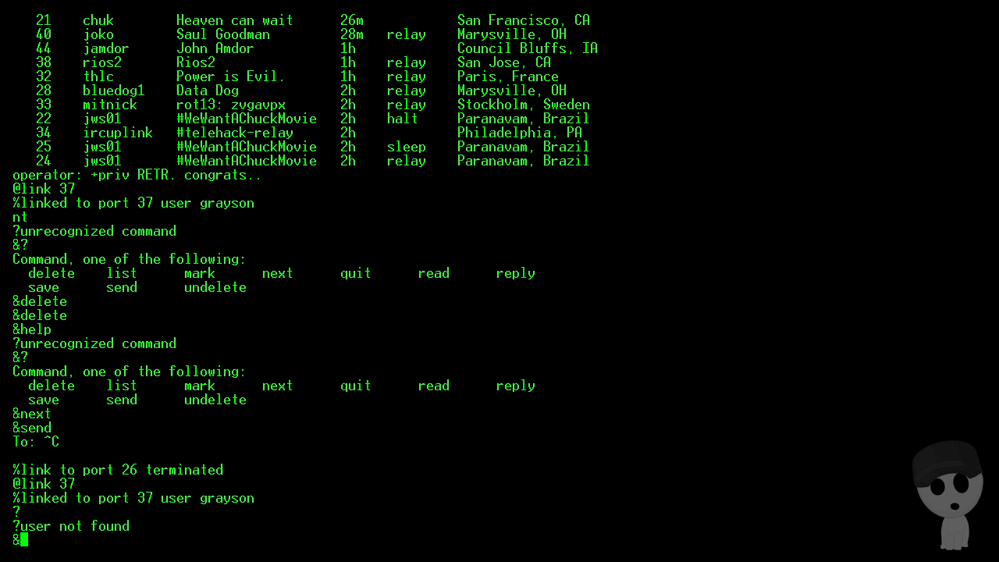
Step: End the link and run finger to see the 18 online users again
text(help)
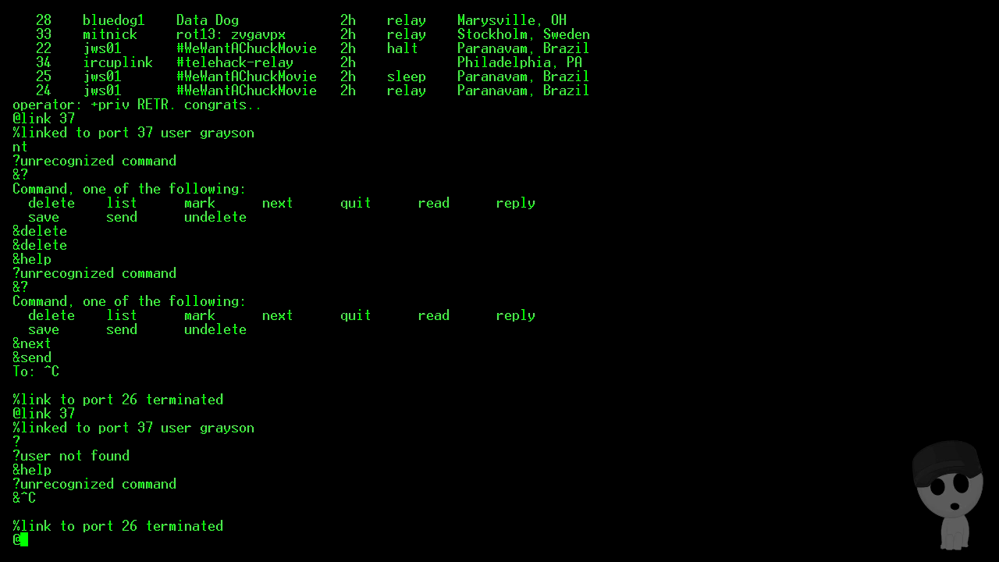
text(finger)
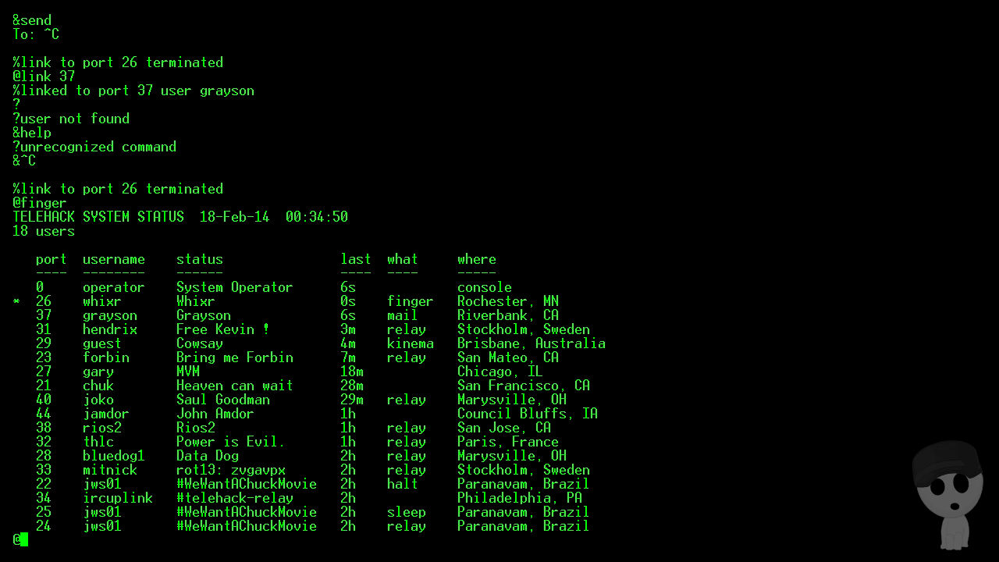
Step: List executables, run unlink in the background, and confirm unlink and xmodem in ps
text(ls *.exe)
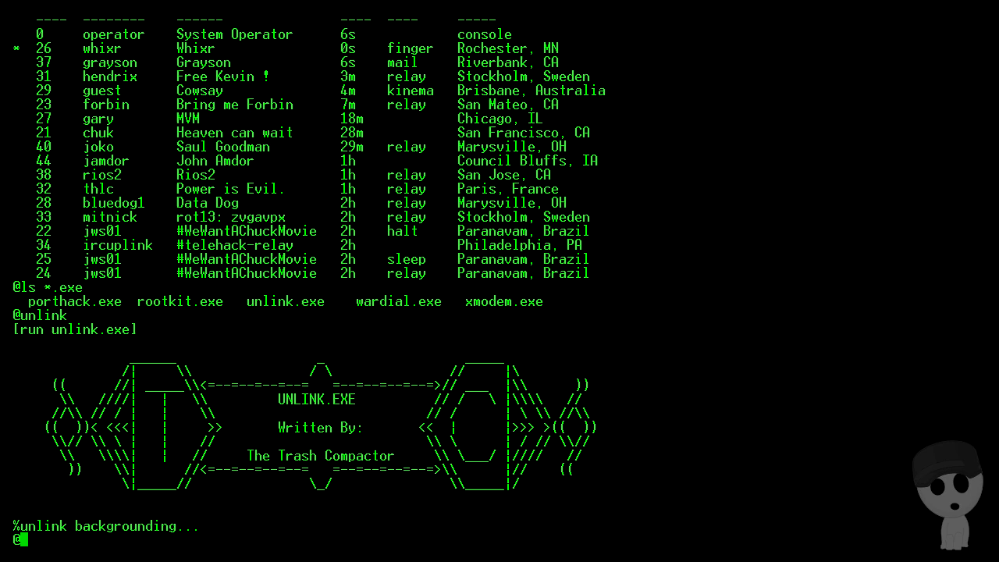
text(ps)
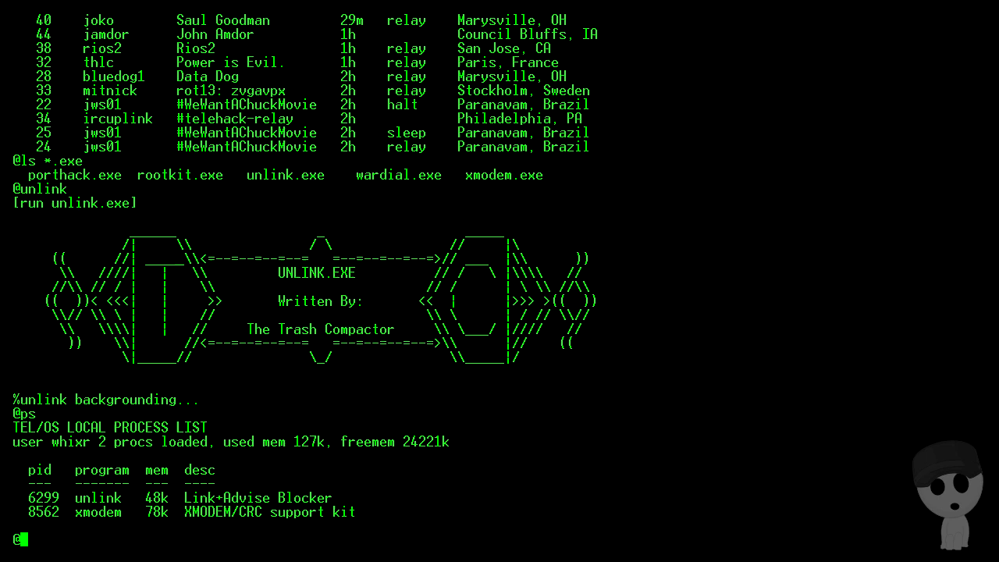